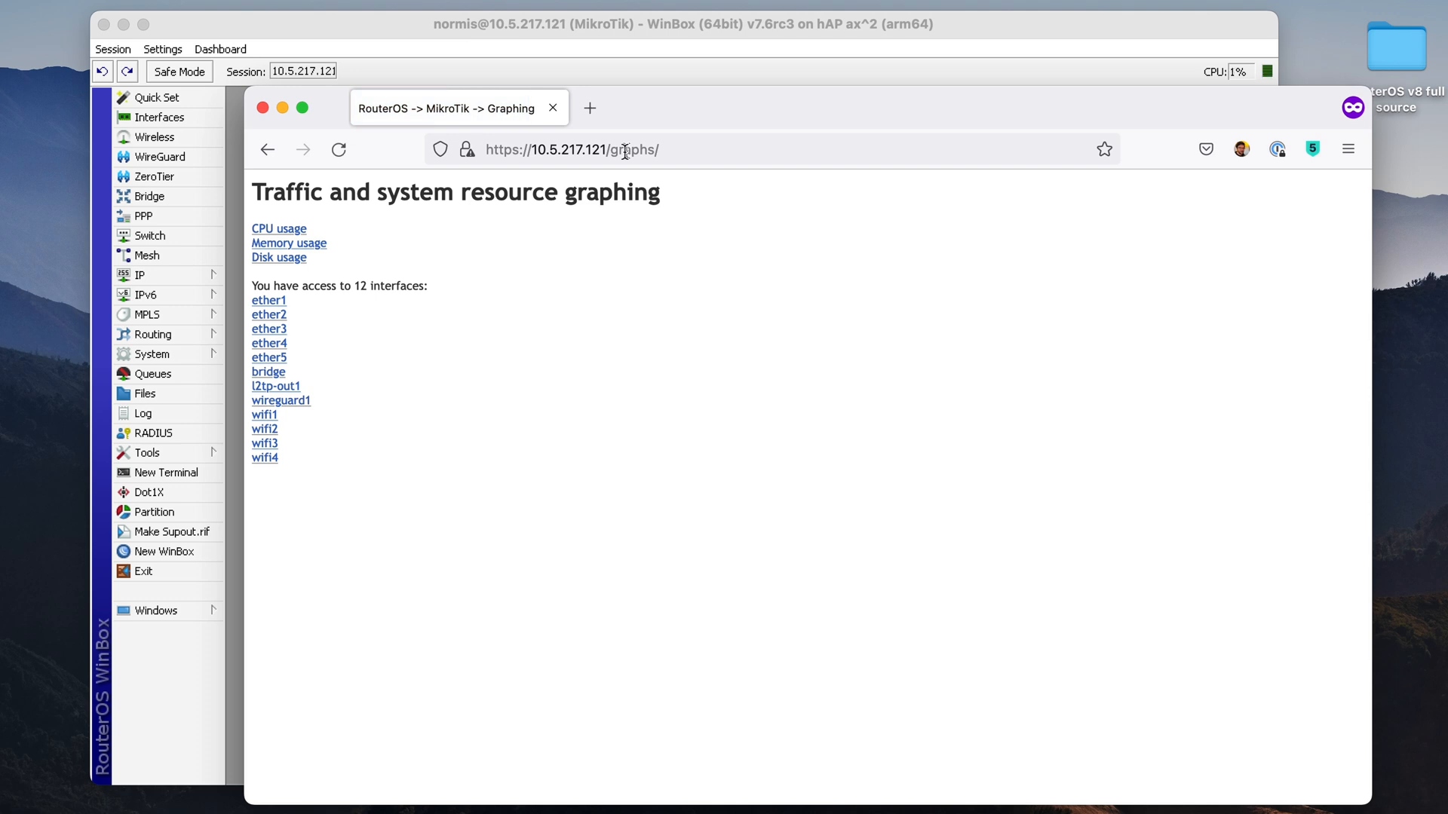
View the CPU usage graphs, then return to the graphing index page
left_click(277, 227)
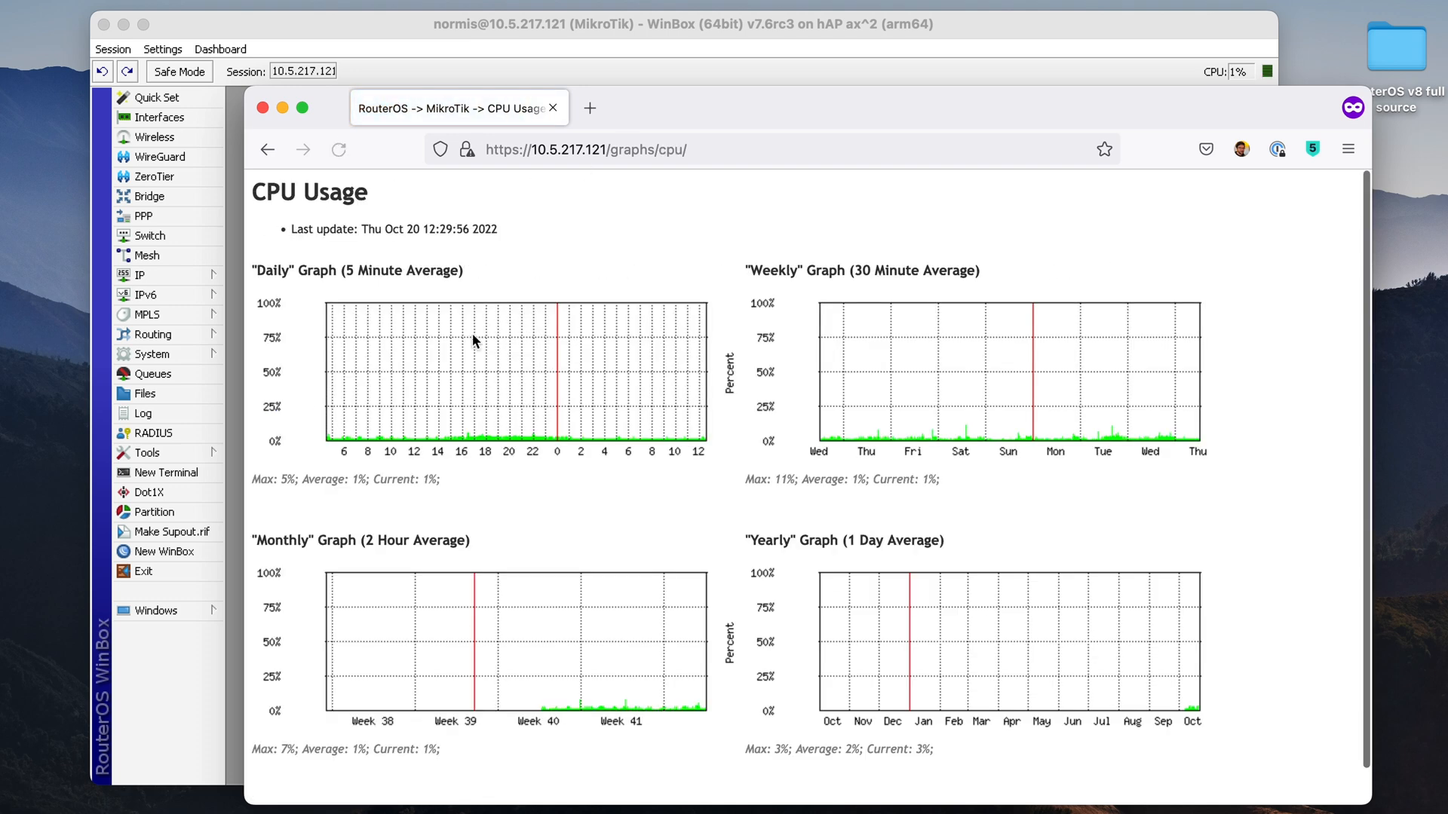
scroll("down", 3)
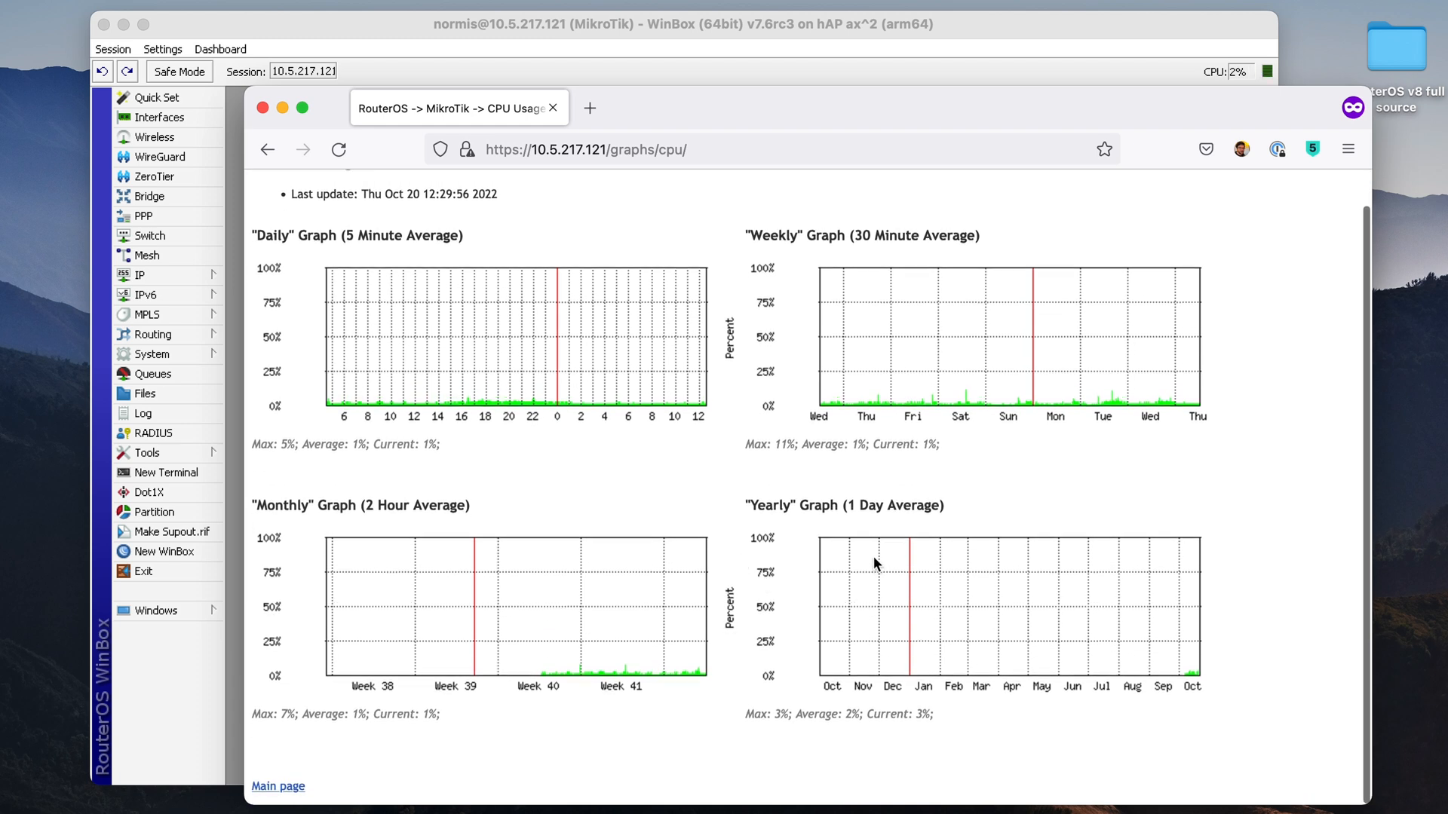
mouse_move(632, 681)
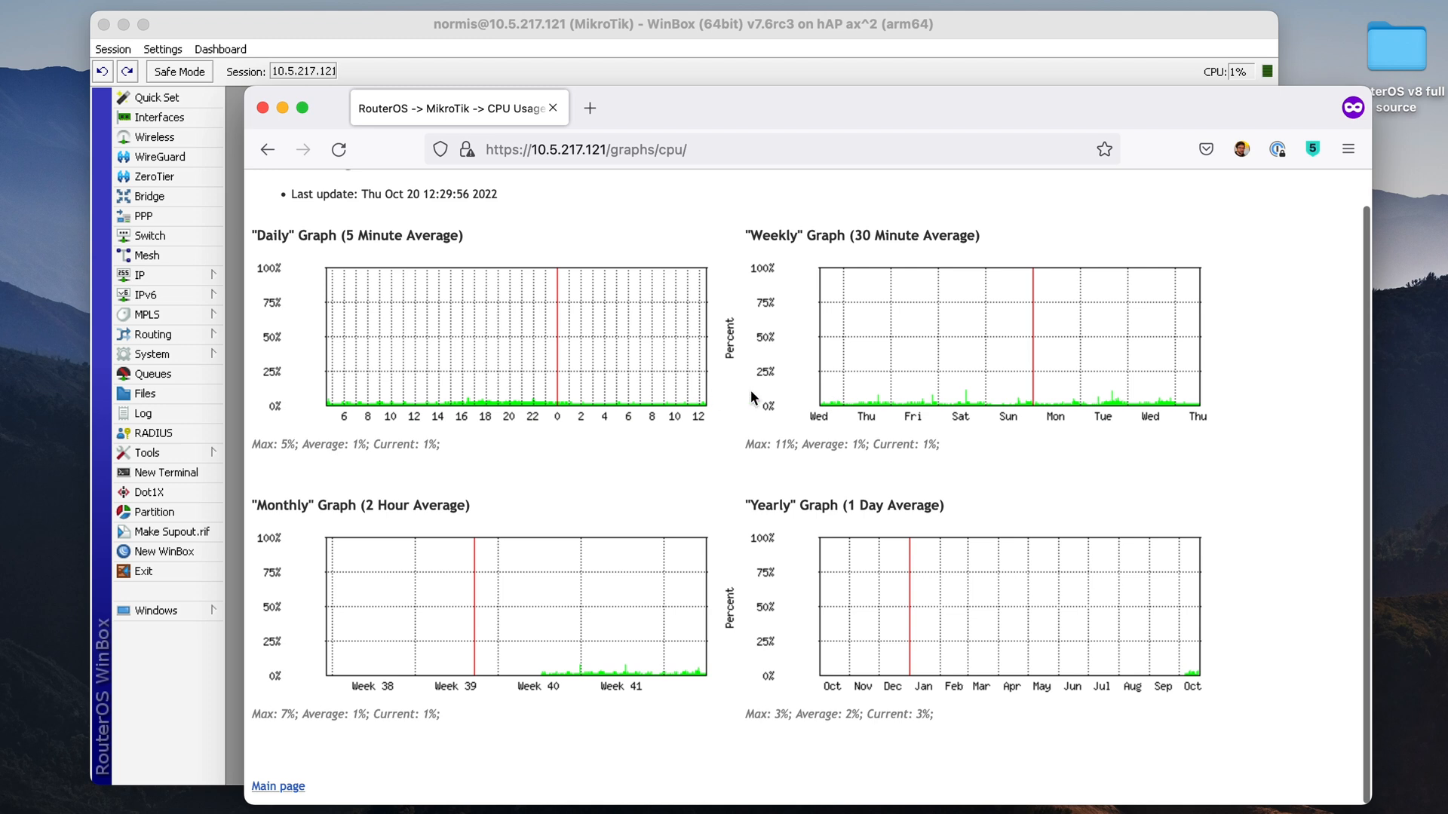
left_click(267, 149)
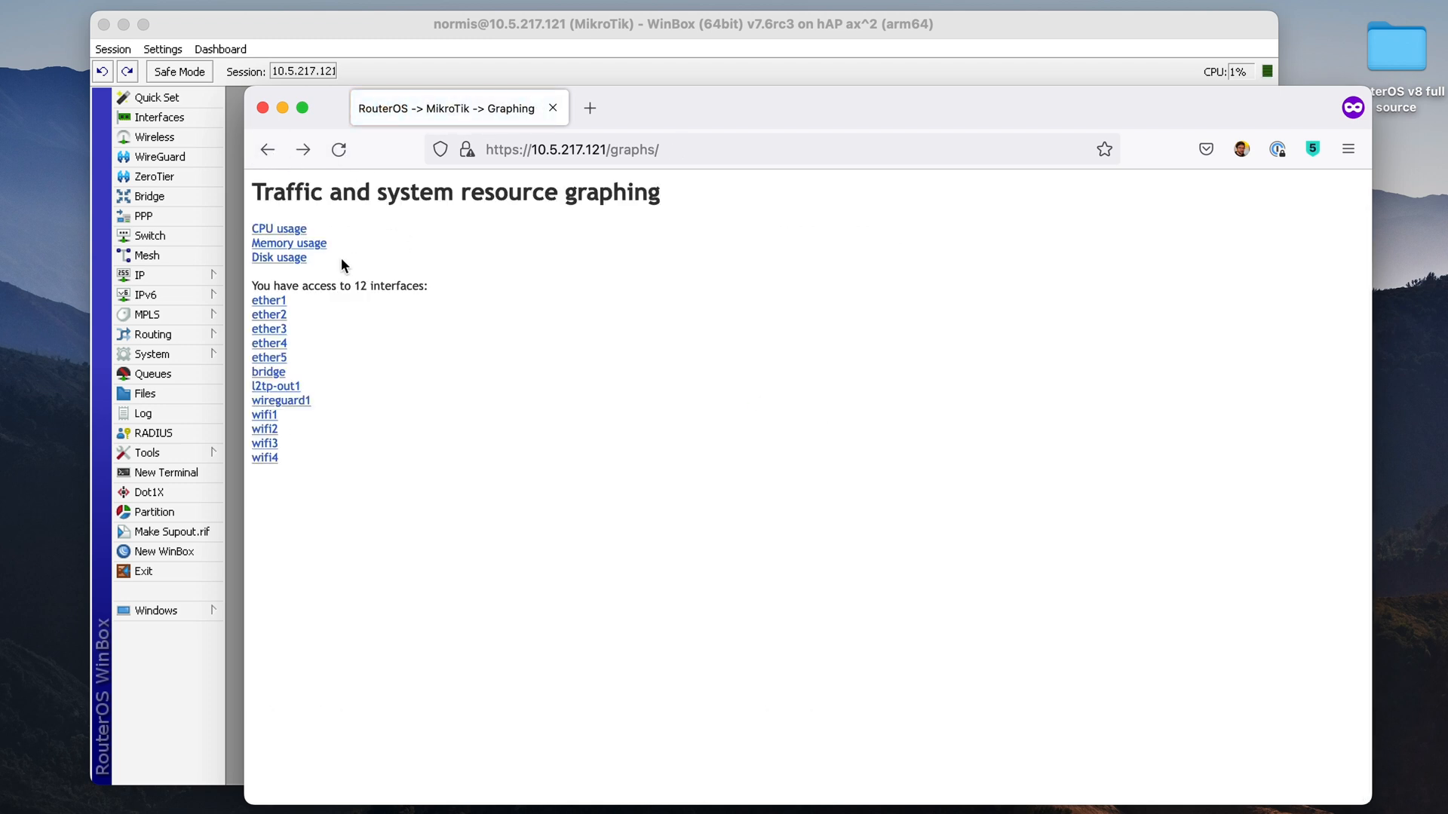
View the ether1 traffic graphs, then return to the graphing index page
left_click(269, 300)
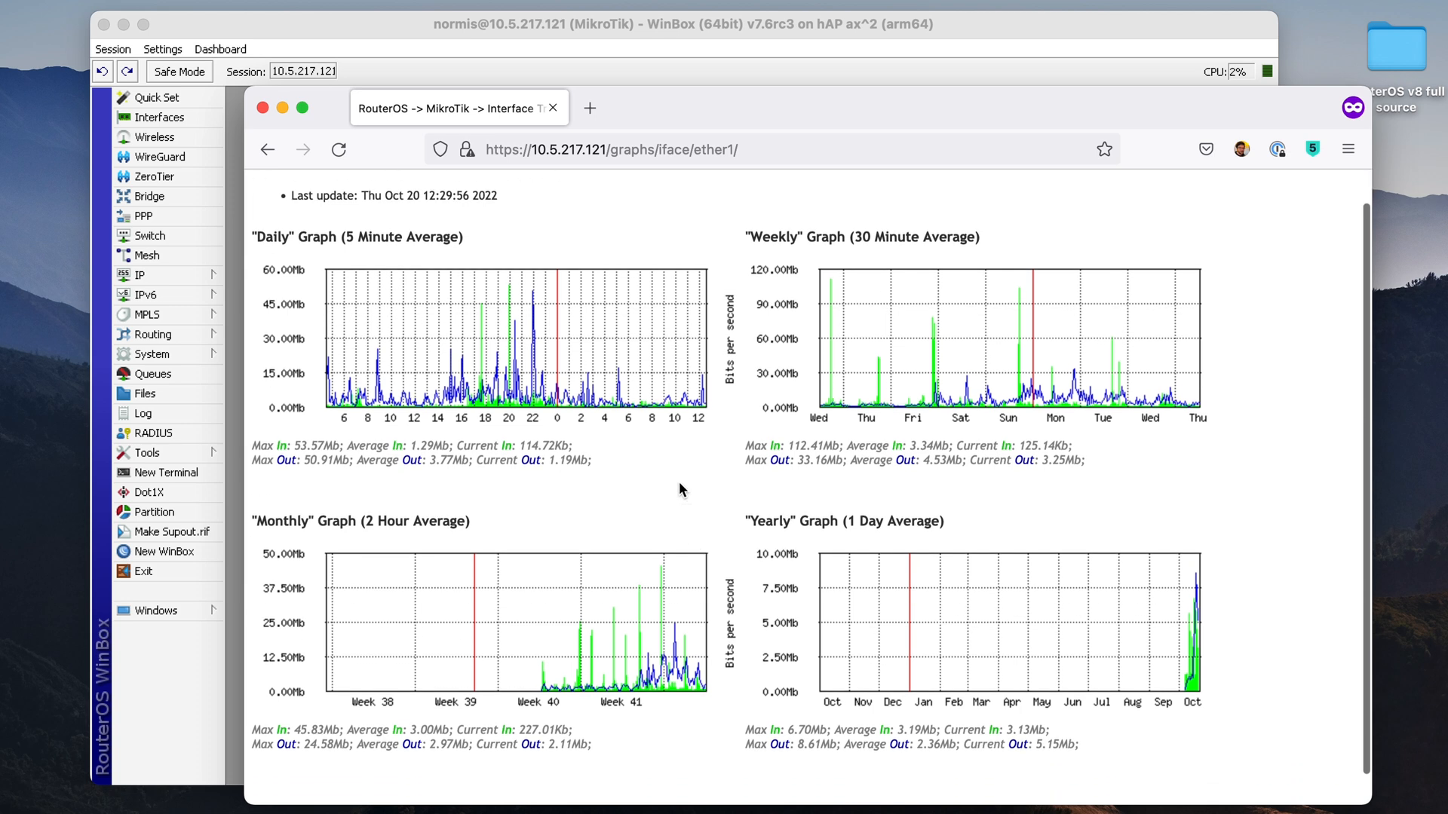
scroll("down", 3)
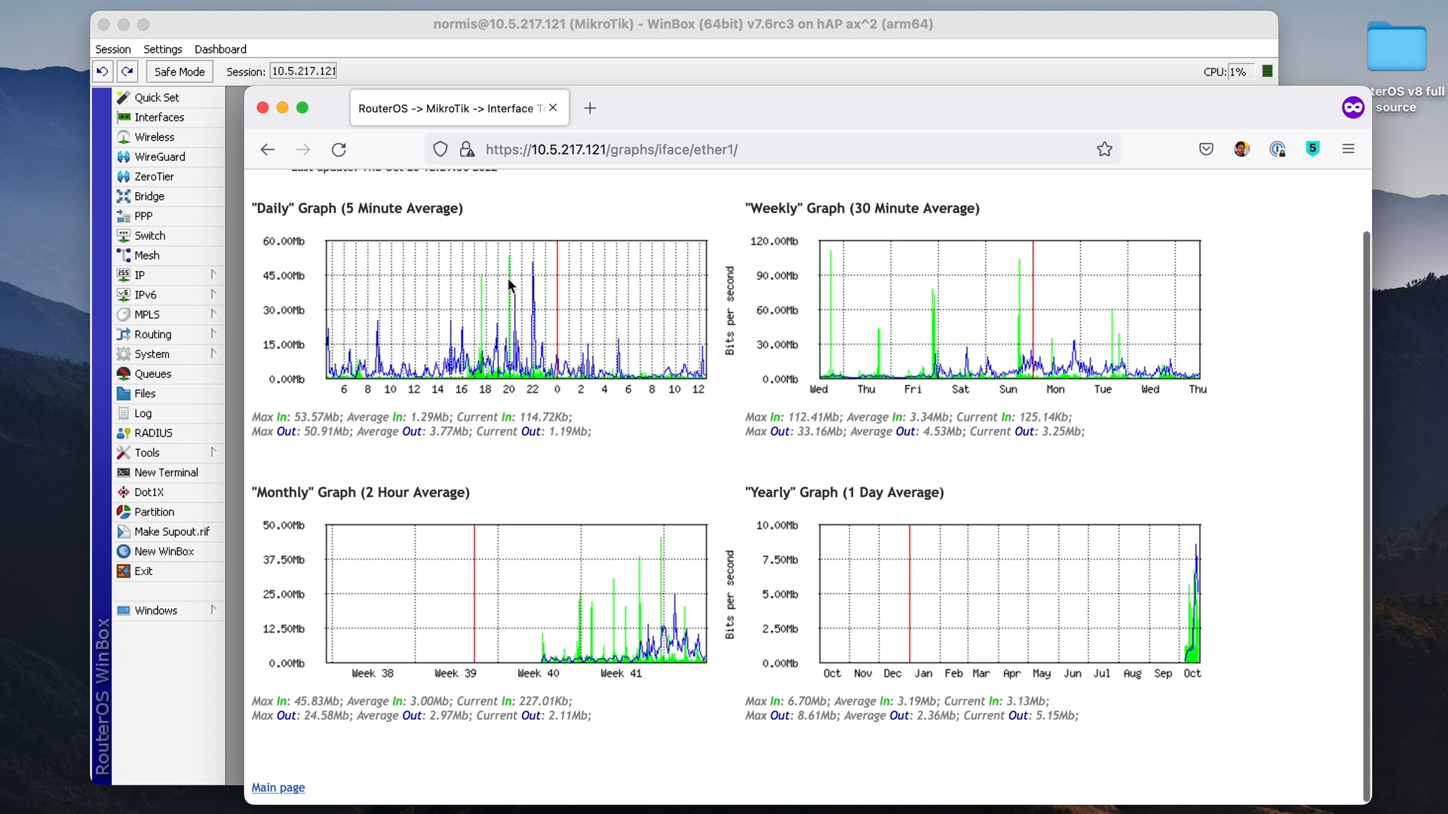
mouse_move(538, 278)
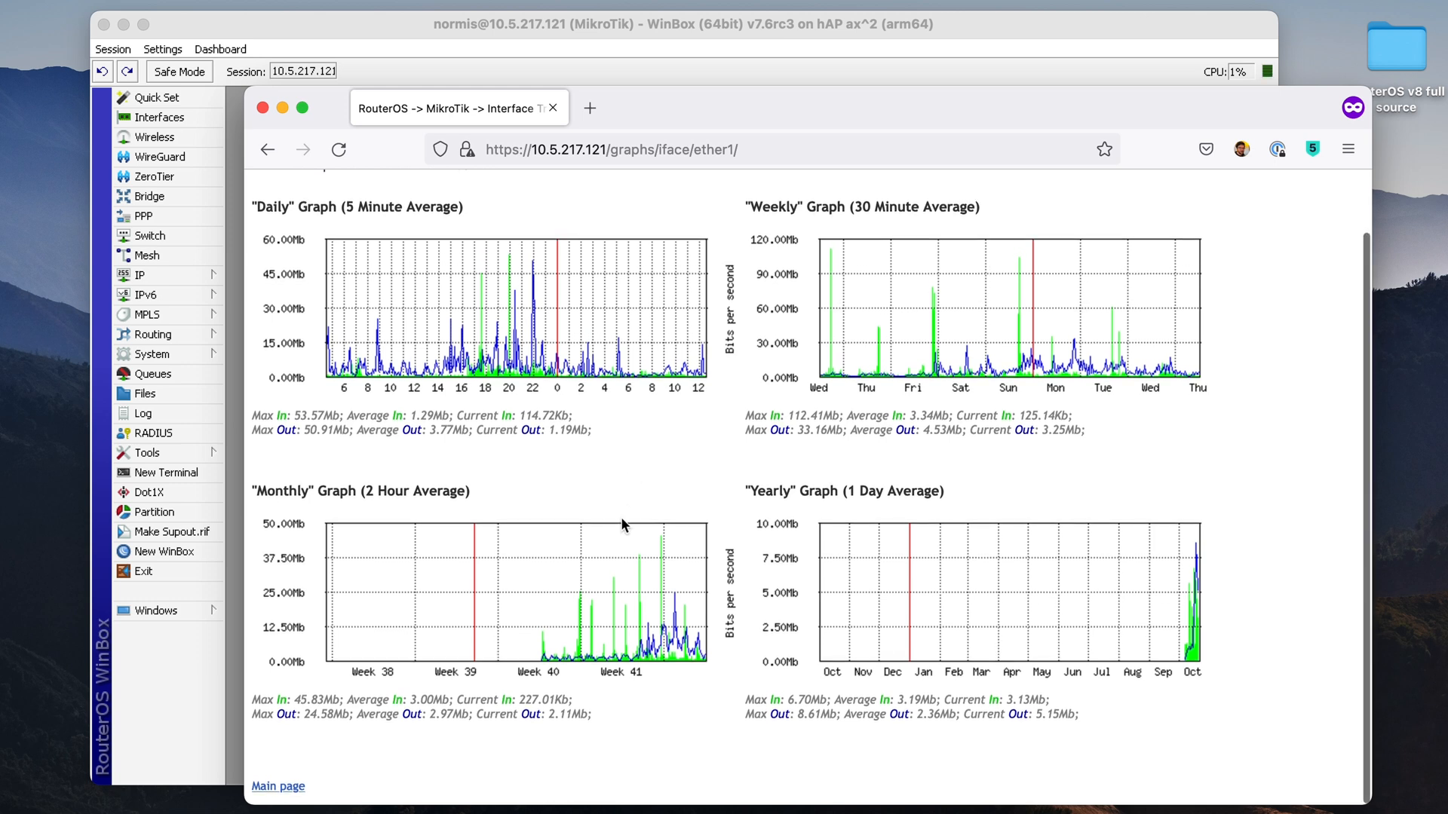
mouse_move(878, 569)
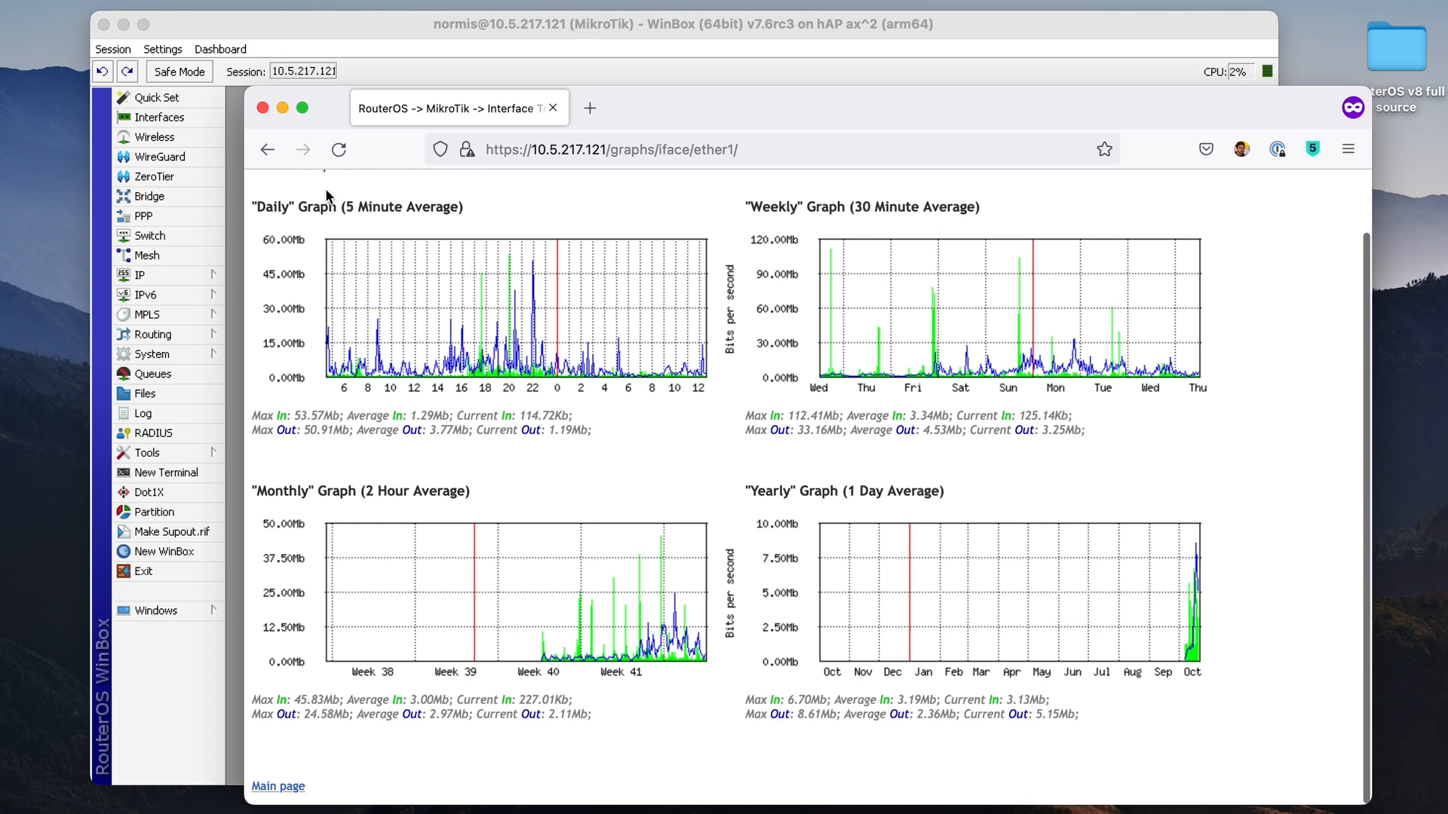
left_click(267, 150)
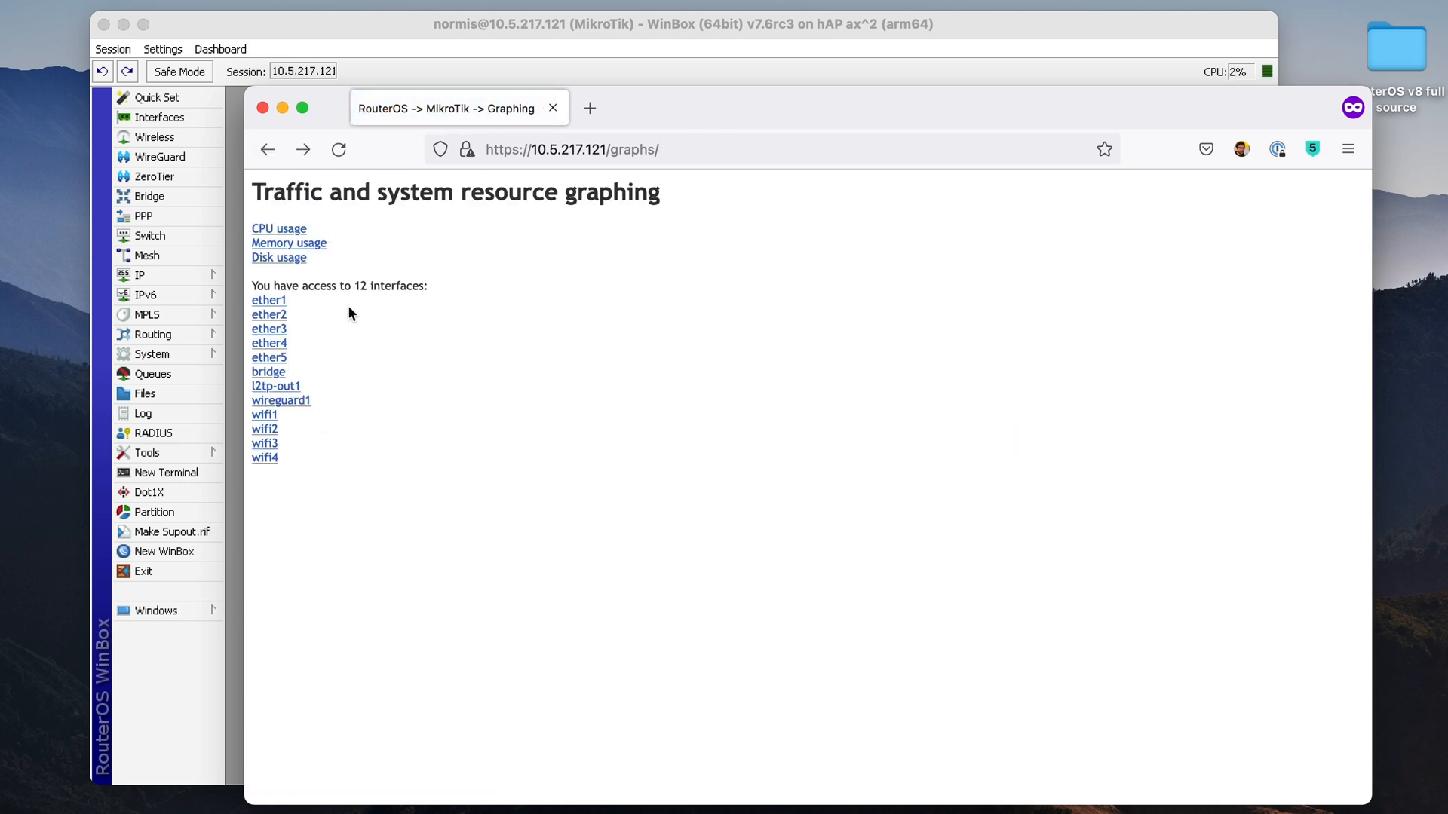
Bring up the memory usage graphs showing 960 MiB total memory
left_click(288, 243)
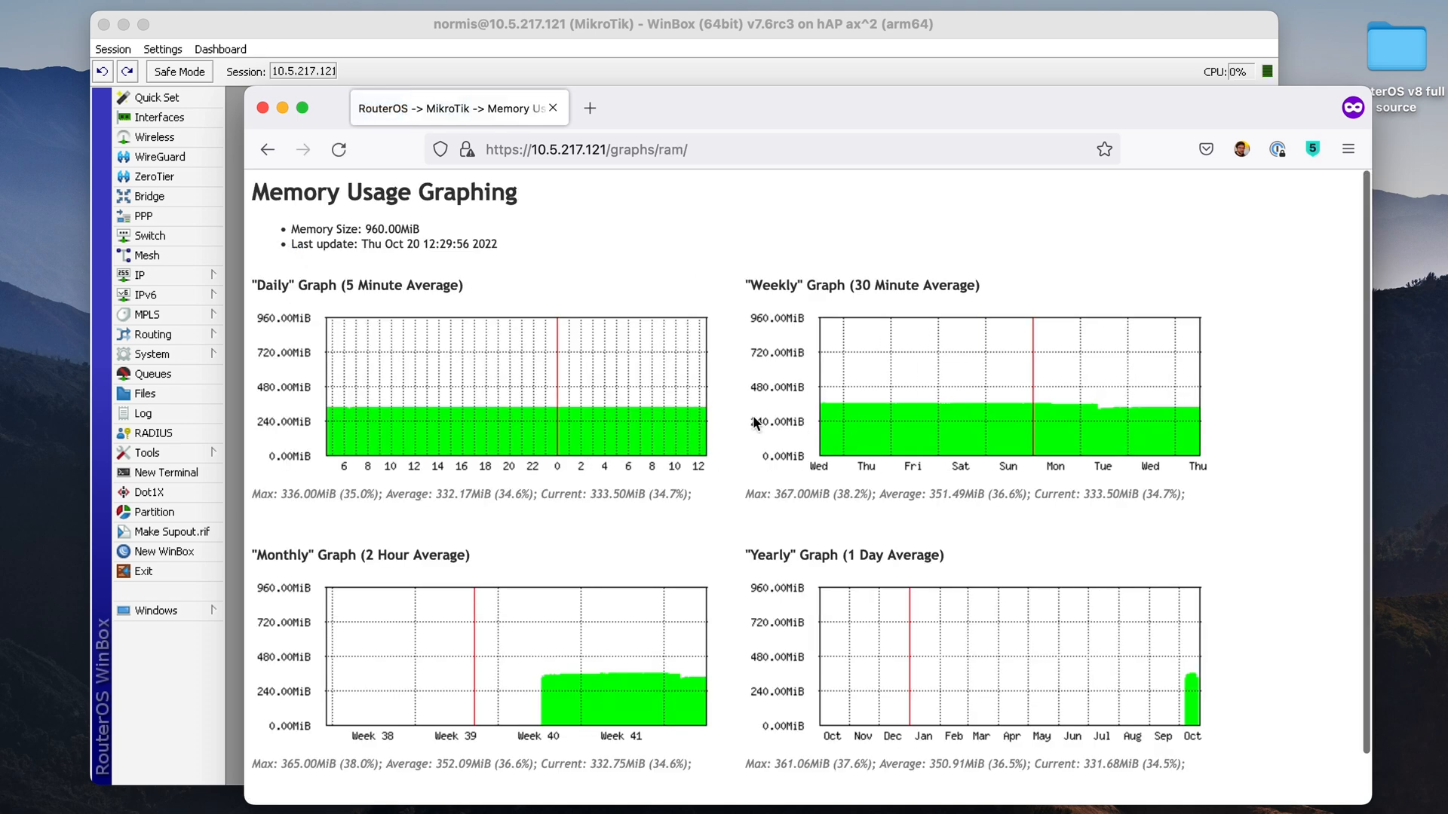
mouse_move(511, 442)
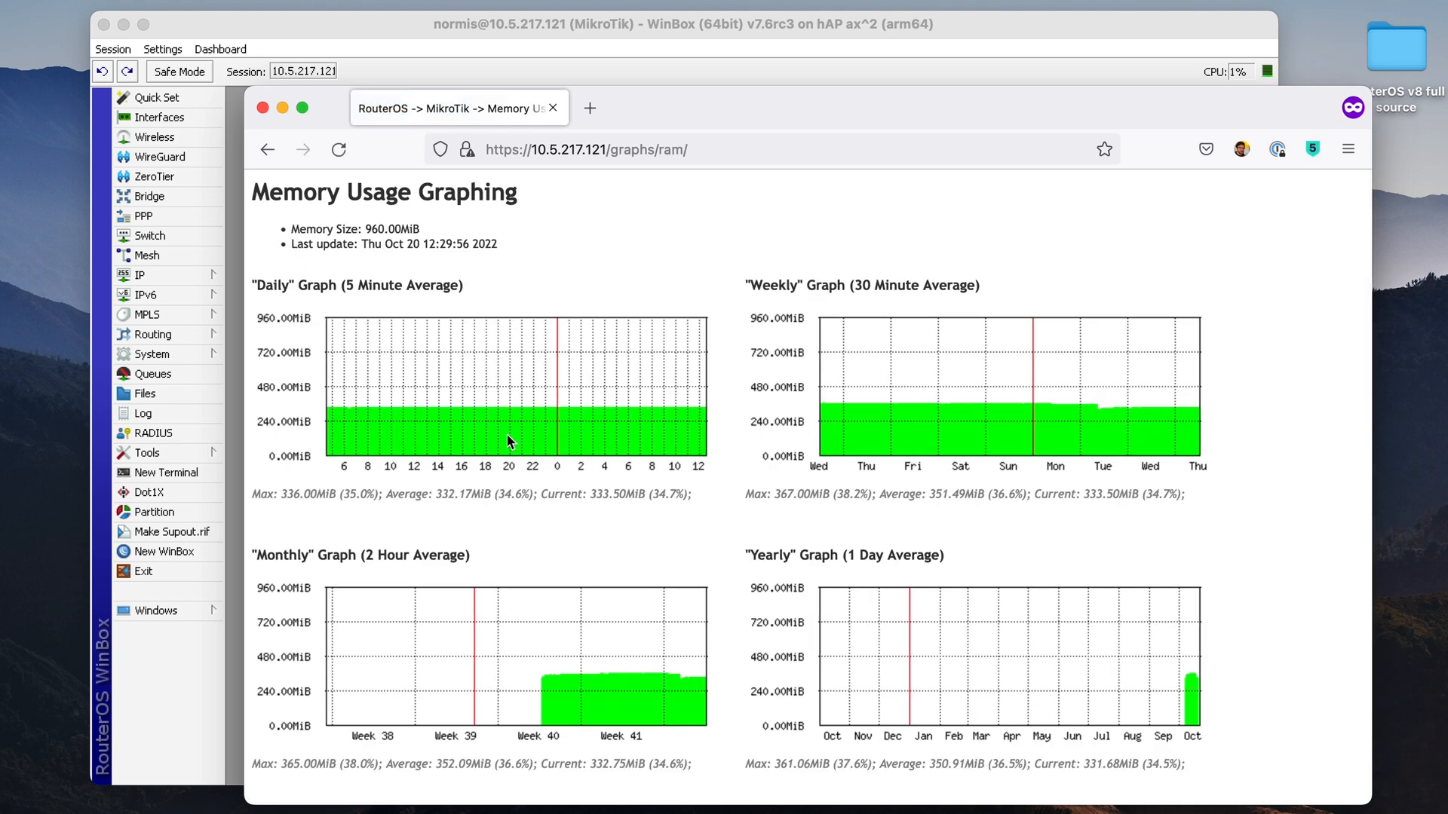
mouse_move(1095, 421)
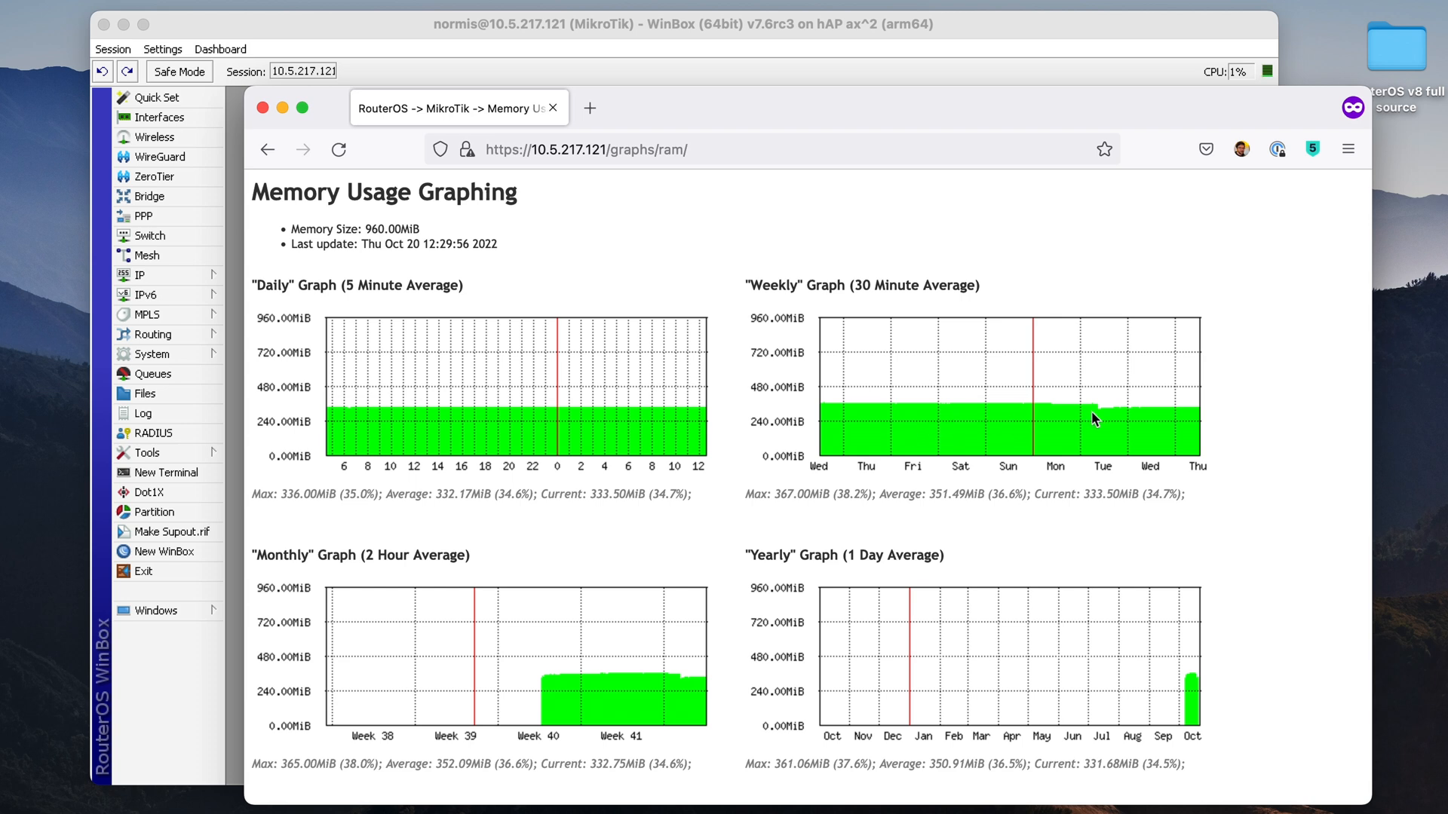
mouse_move(662, 333)
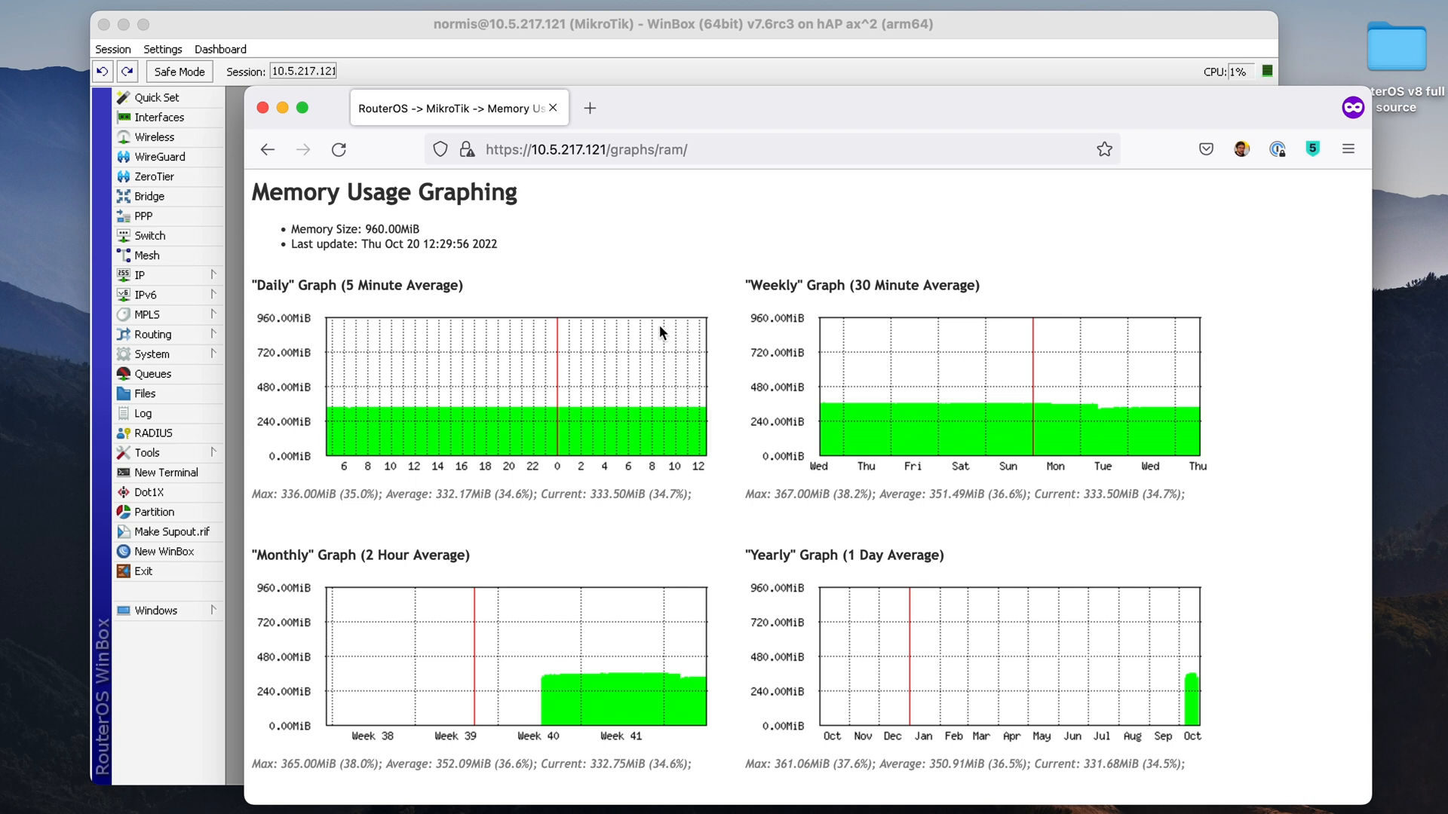